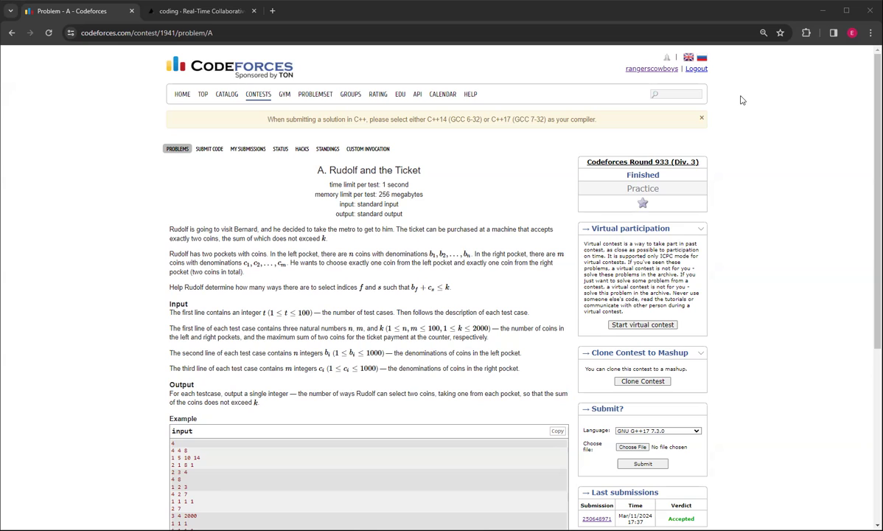
mouse_move(773, 82)
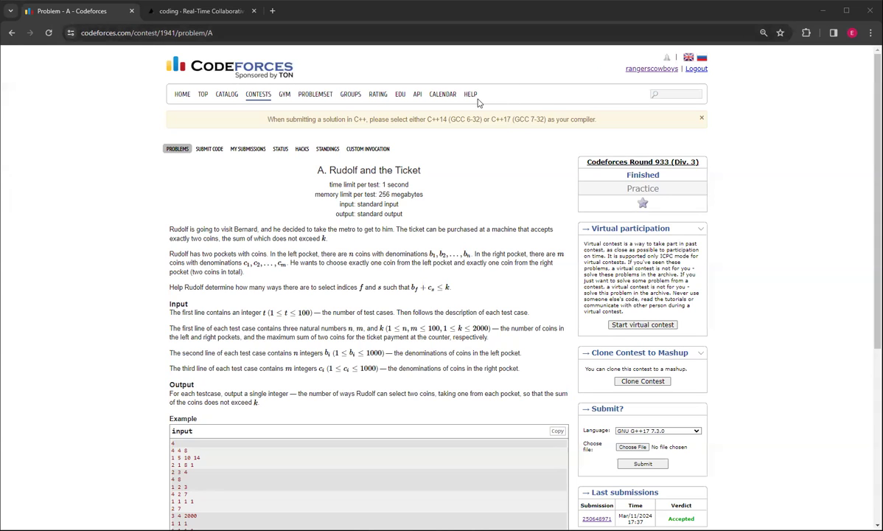
scroll(down, 3)
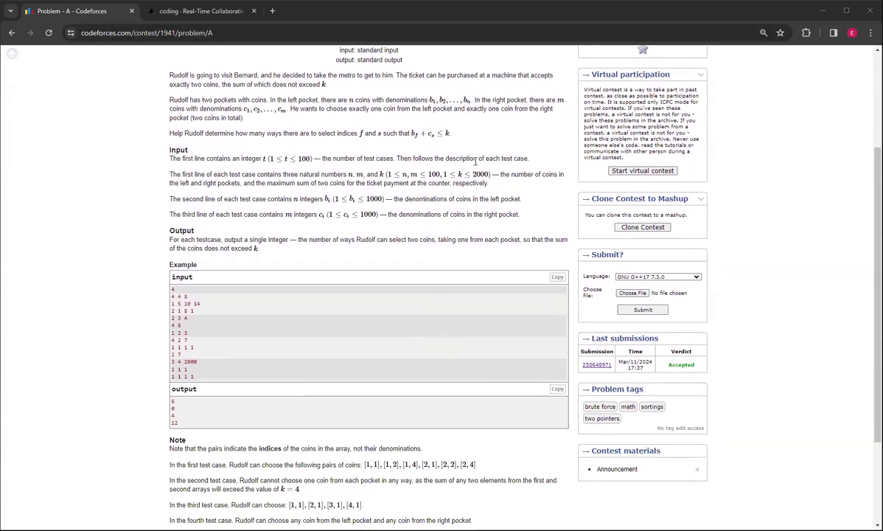
mouse_move(190, 240)
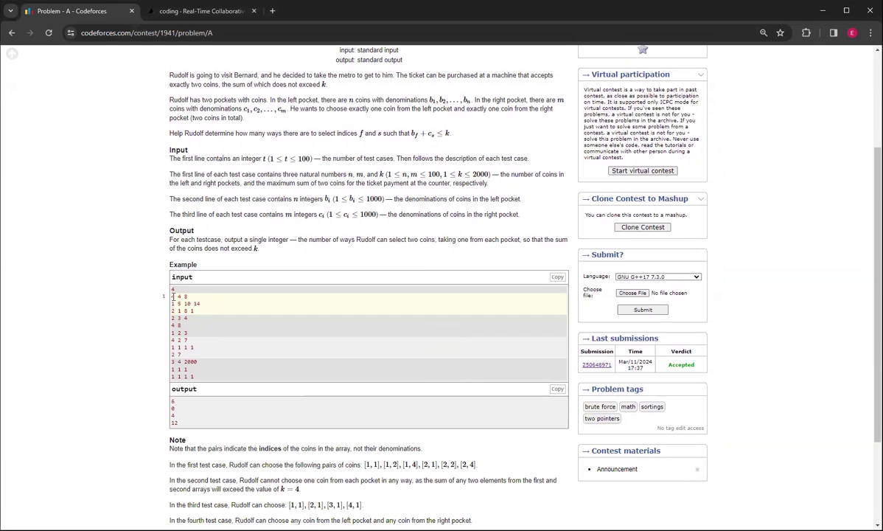
double_click(175, 296)
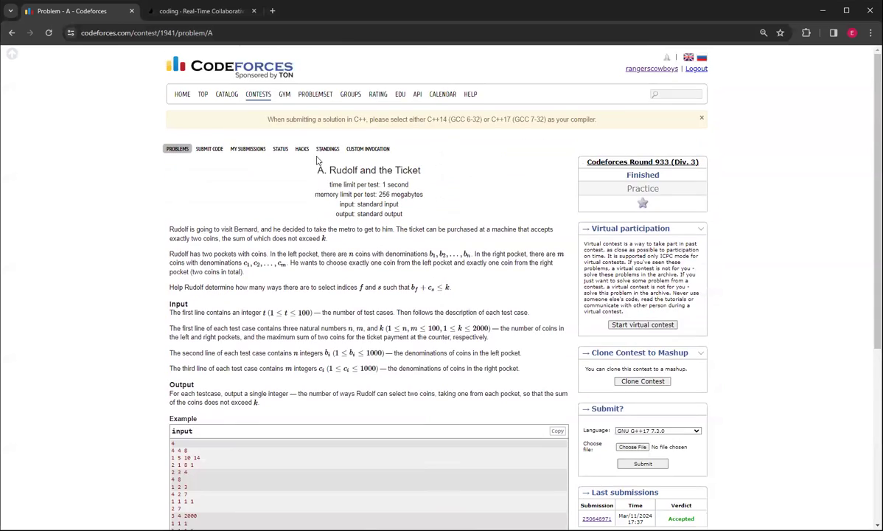
scroll(down, 3)
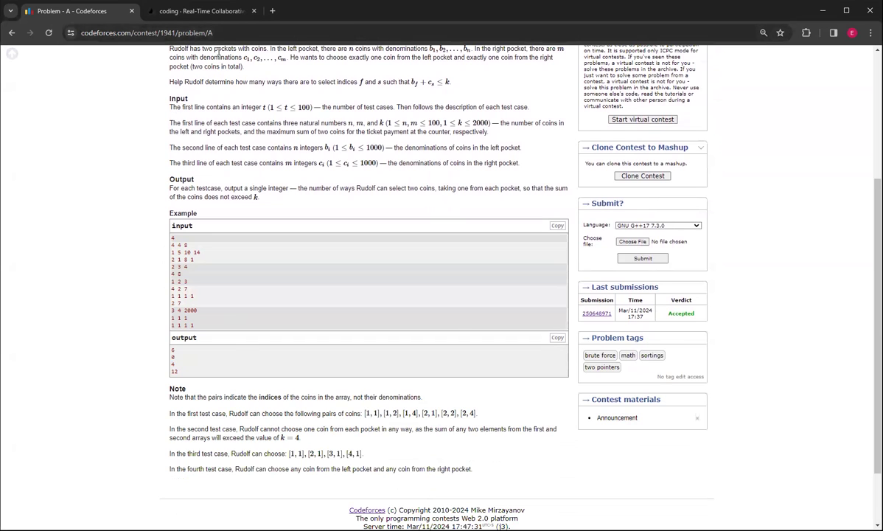
click(212, 13)
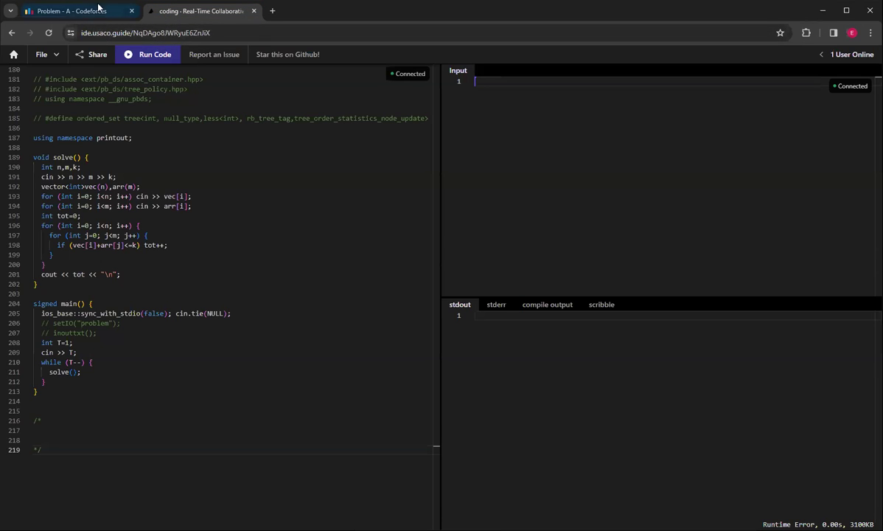
click(70, 13)
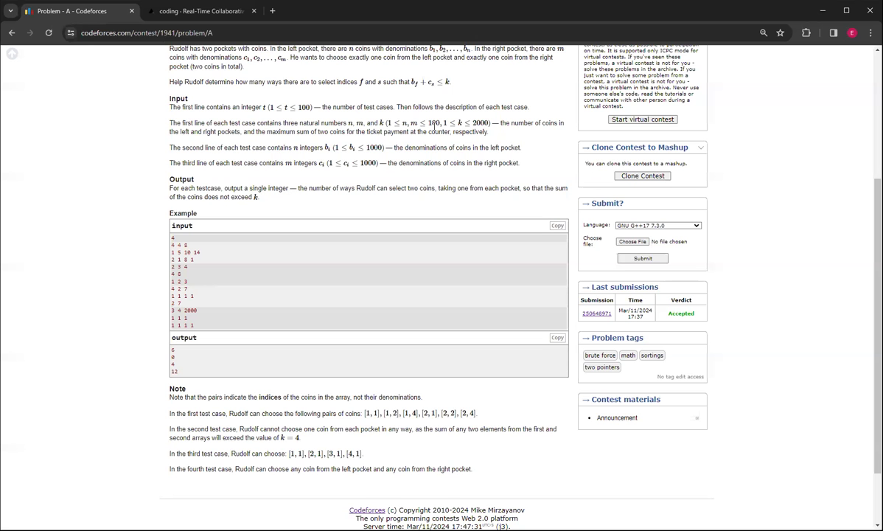
double_click(430, 123)
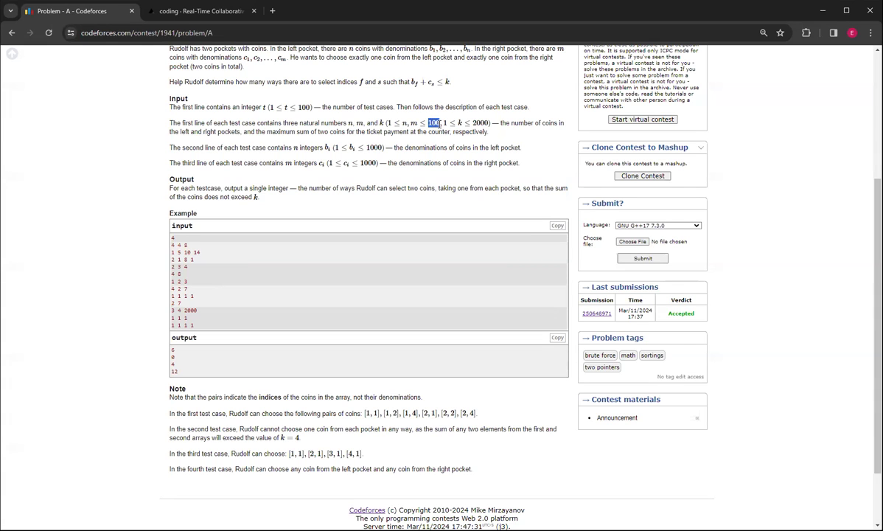
click(206, 14)
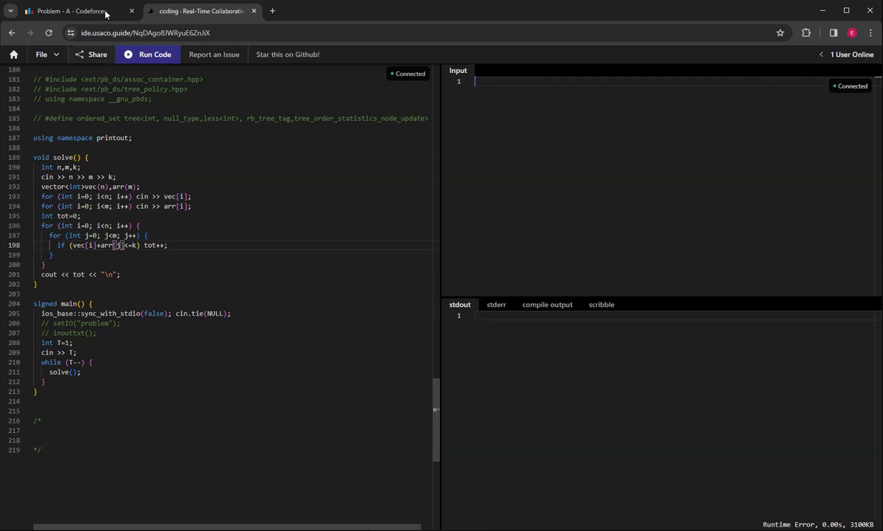
click(67, 15)
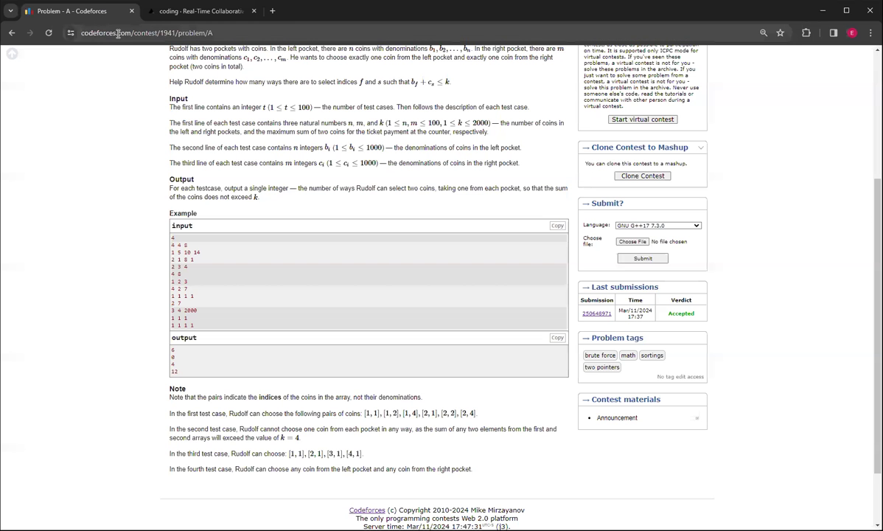